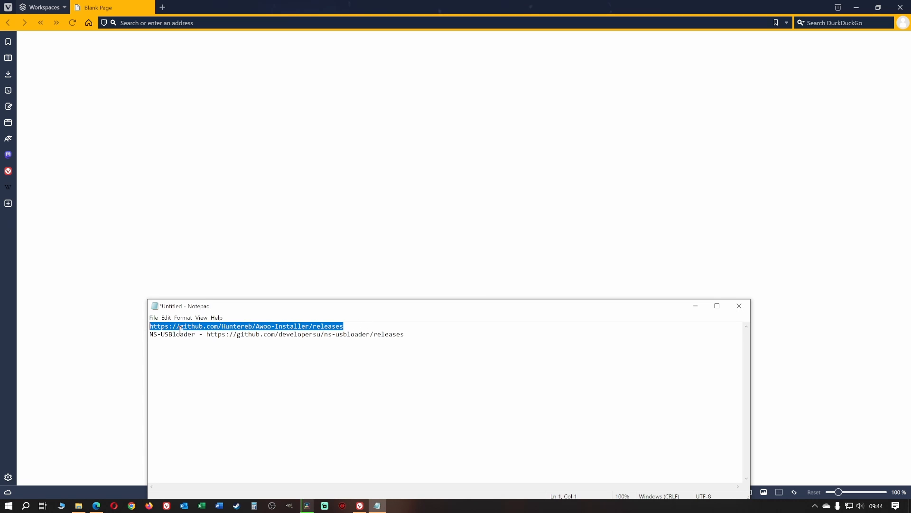
mouse_move(133, 81)
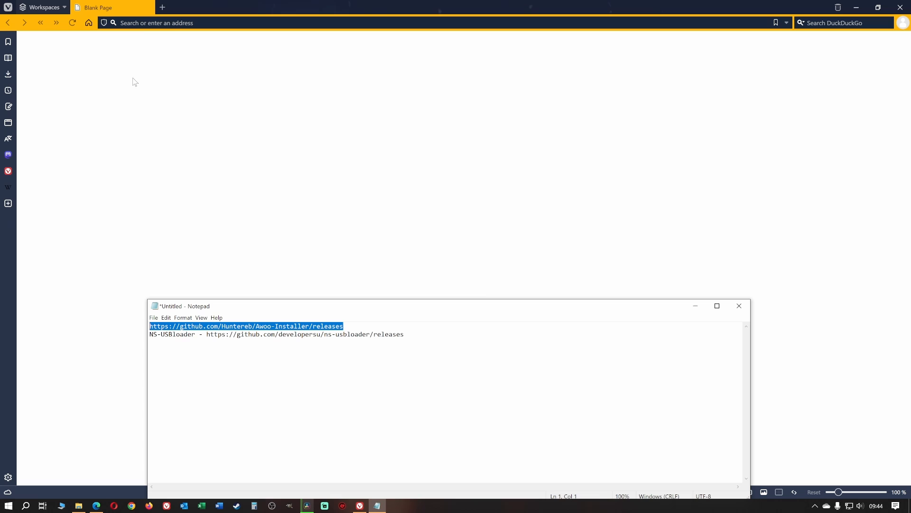
Paste the Awoo Installer releases URL and download Awoo-Installer.zip from release 1.3.5
right_click(158, 23)
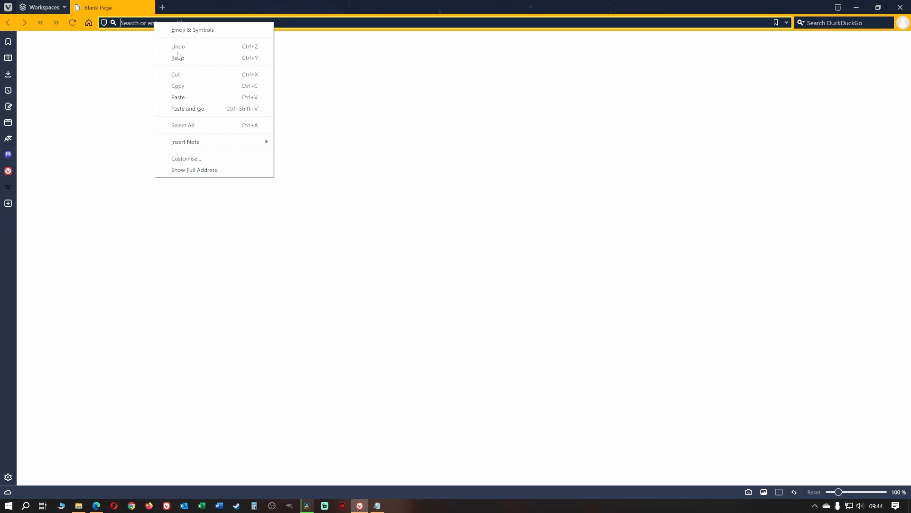
click(188, 109)
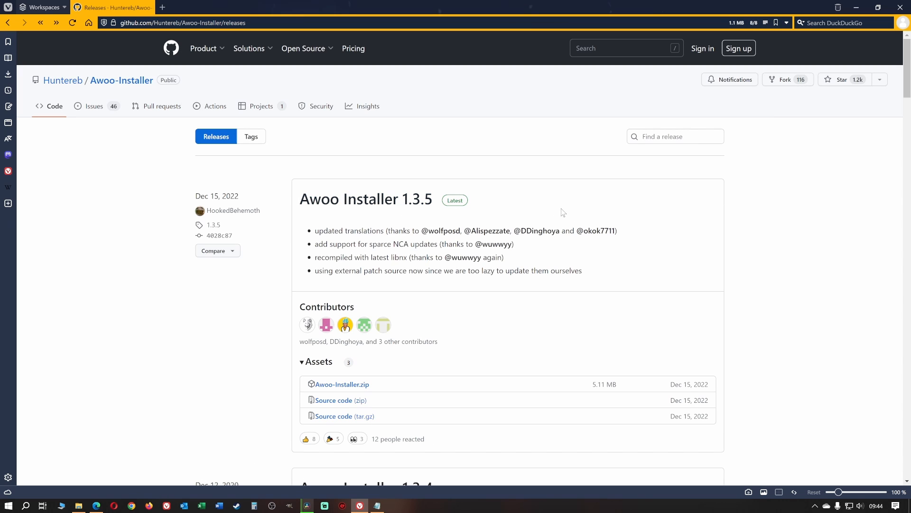
mouse_move(342, 384)
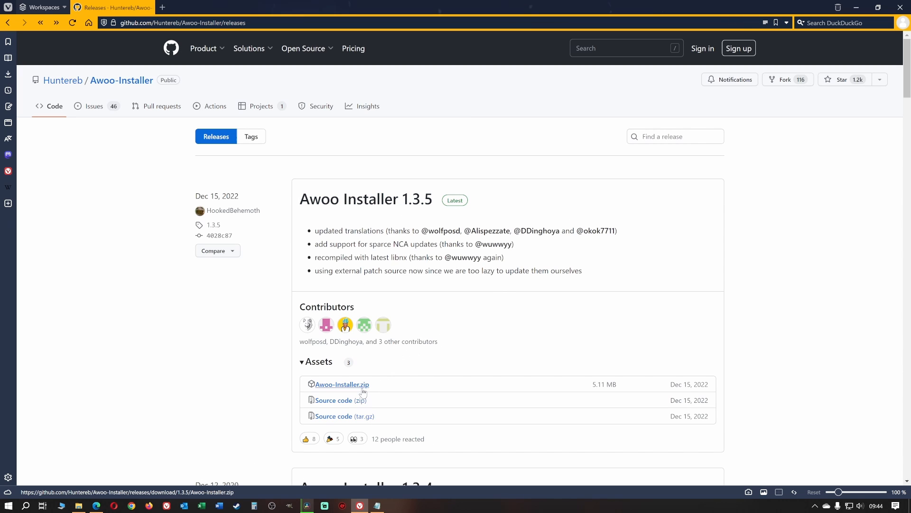
click(342, 384)
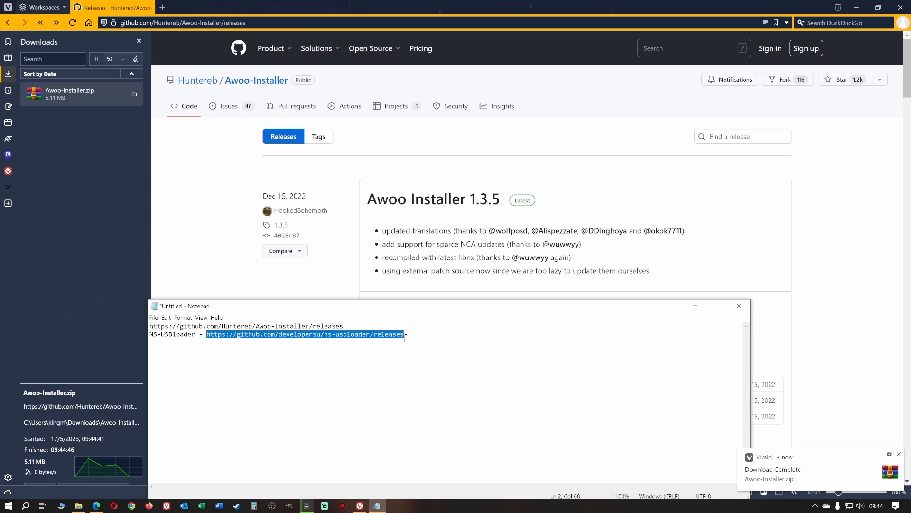
mouse_move(343, 285)
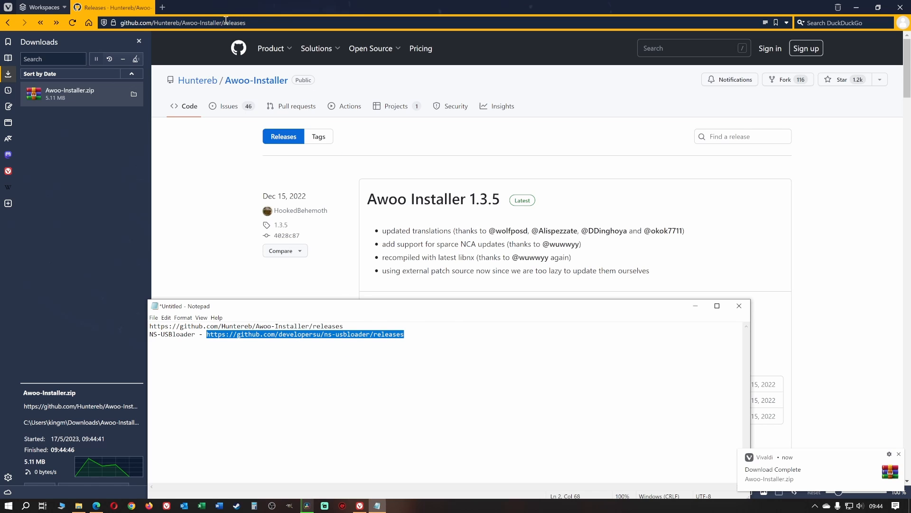
Paste the ns-usbloader releases URL and download Installer-7.0.exe from the v7.0 assets
right_click(171, 23)
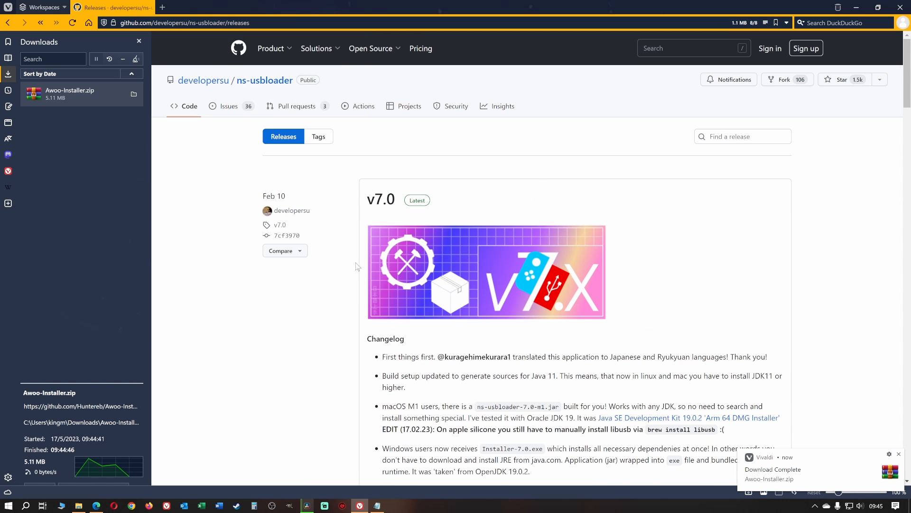
scroll(down, 3)
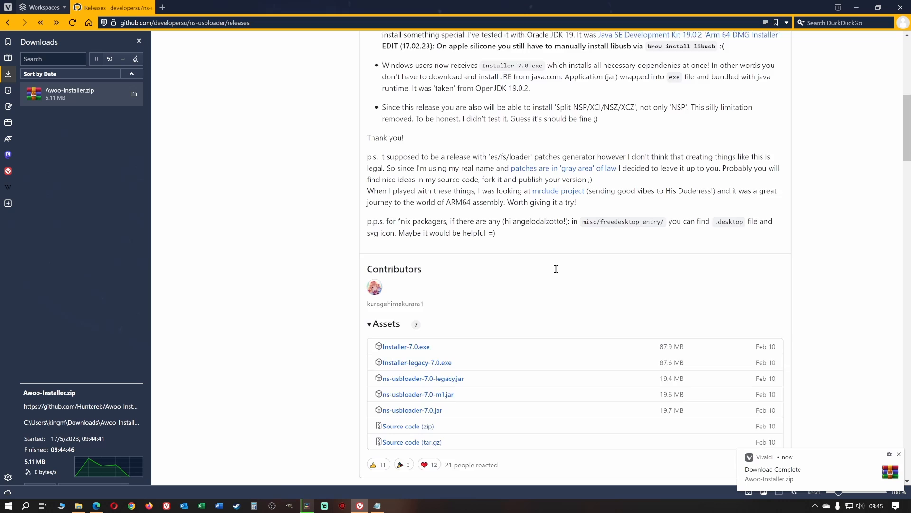
scroll(down, 3)
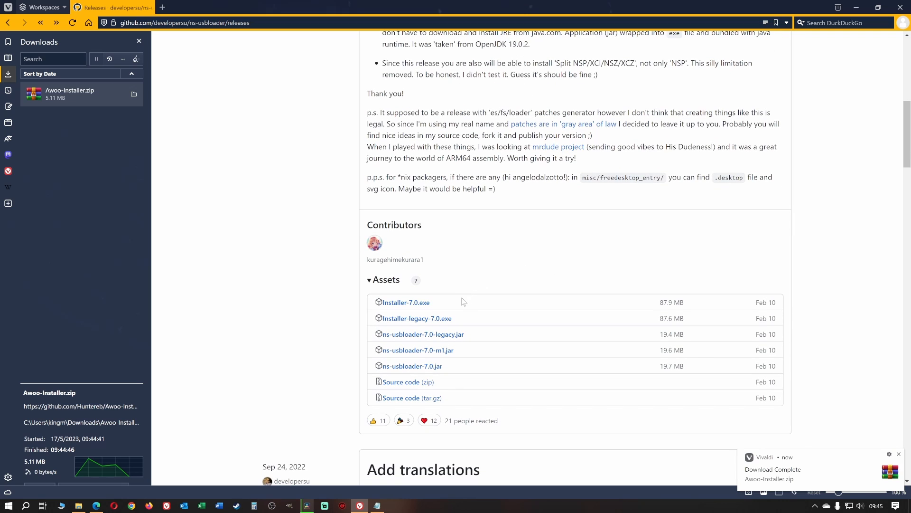
mouse_move(406, 303)
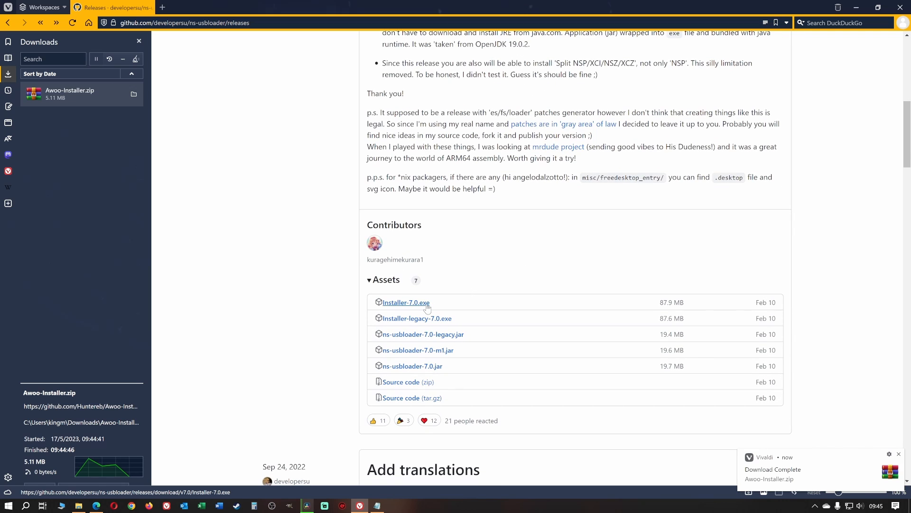
click(405, 302)
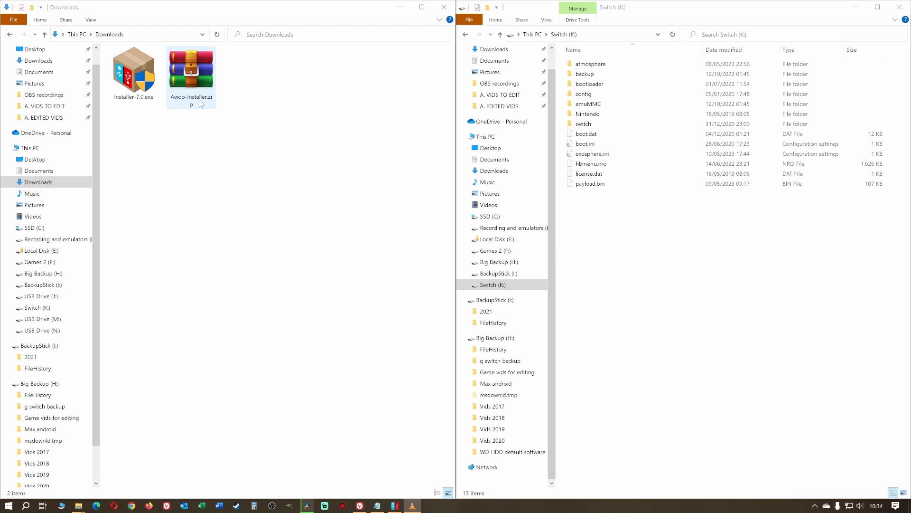
Extract Awoo-Installer.zip in Downloads, producing a switch folder
right_click(191, 70)
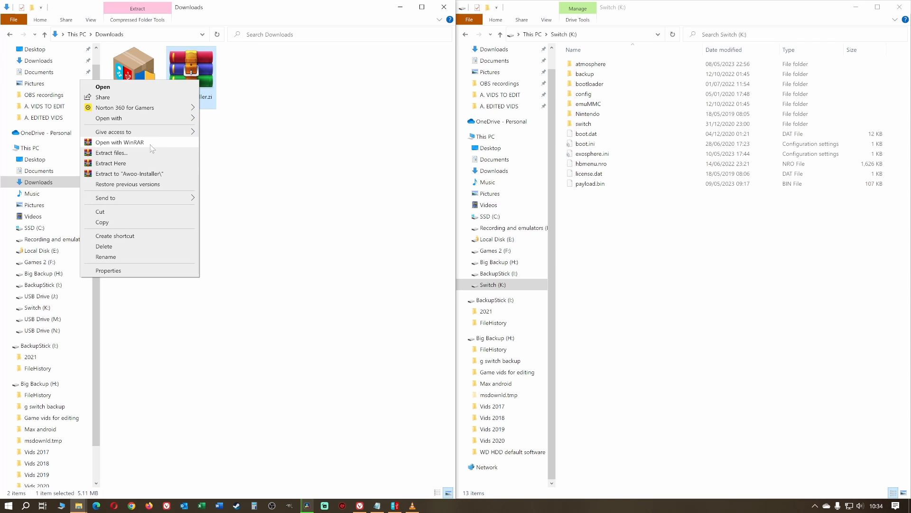
mouse_move(111, 153)
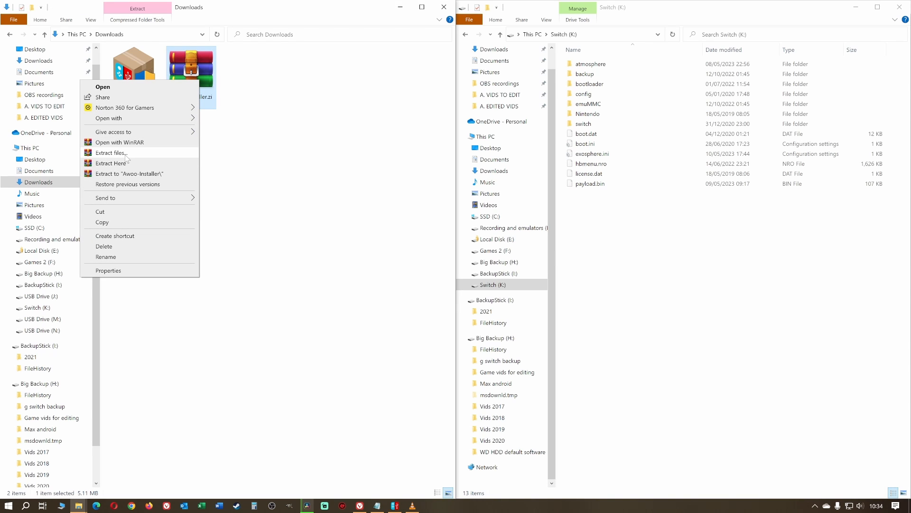
click(111, 152)
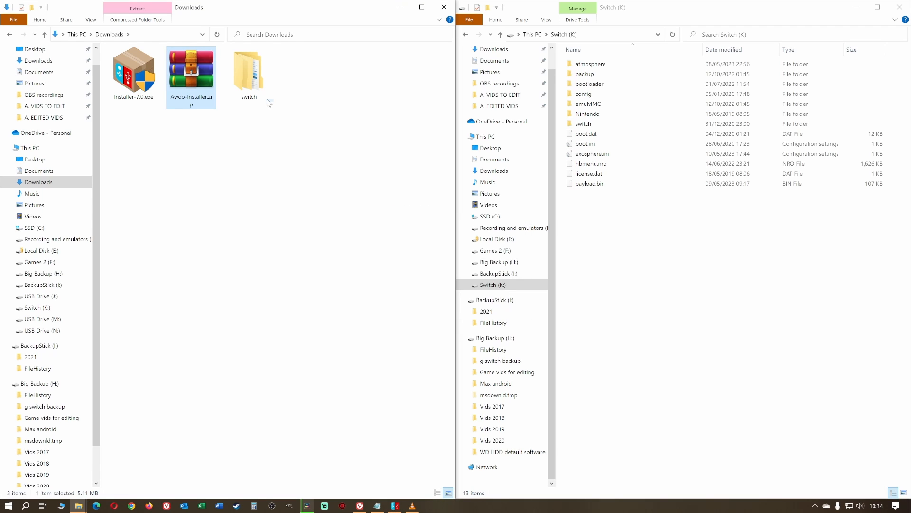
click(248, 70)
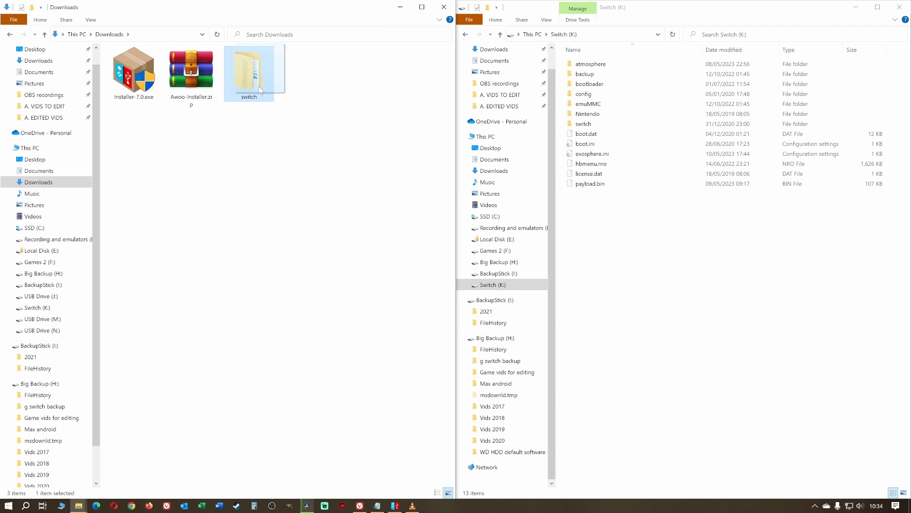
Open the switch folder on the Switch (K:) drive to view Awoo-Installer
click(644, 269)
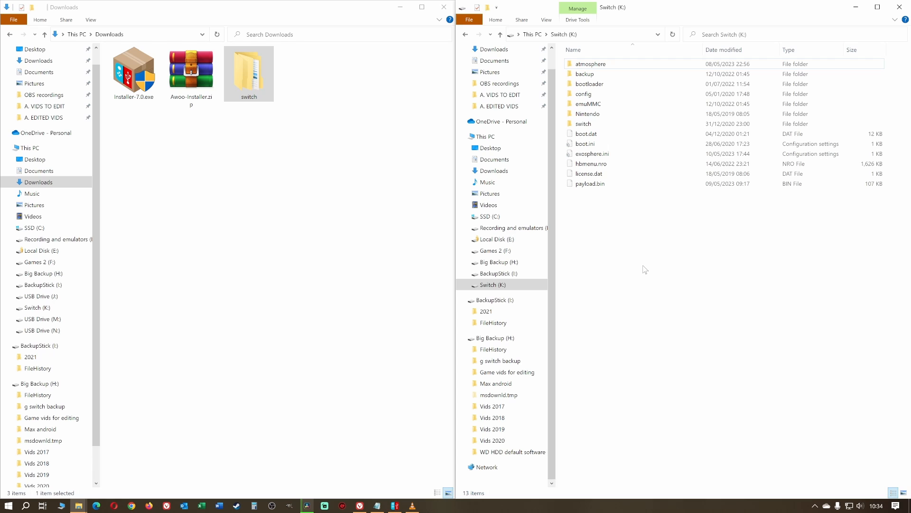
click(583, 123)
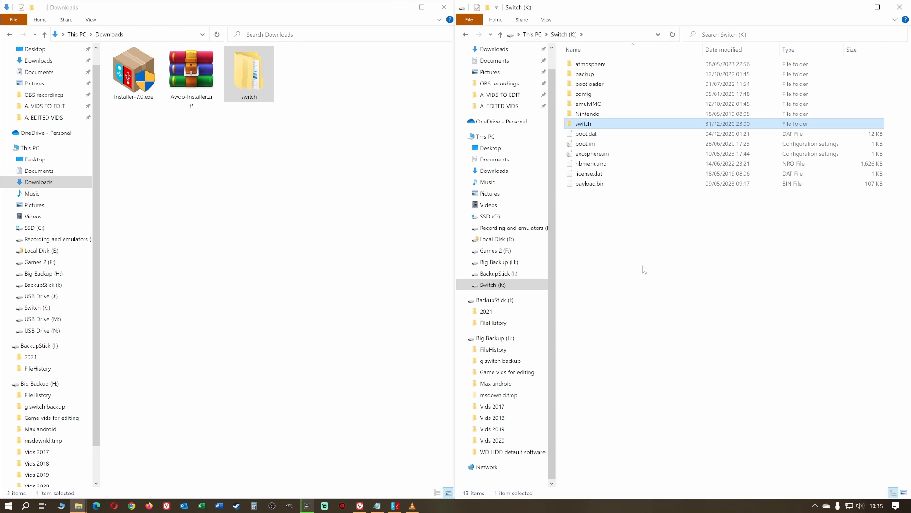
double_click(583, 124)
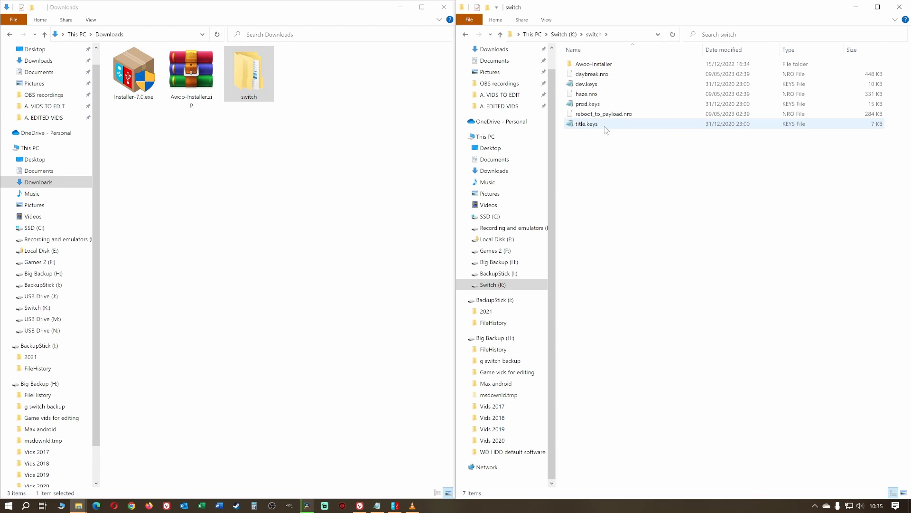
click(593, 64)
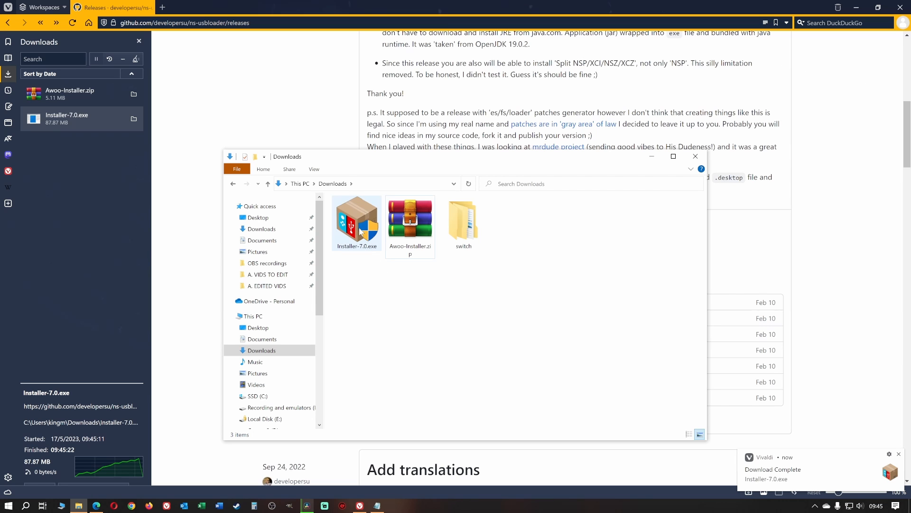
Install NS-USBloader v7.0 from Installer-7.0.exe to the default folder and launch it
click(357, 223)
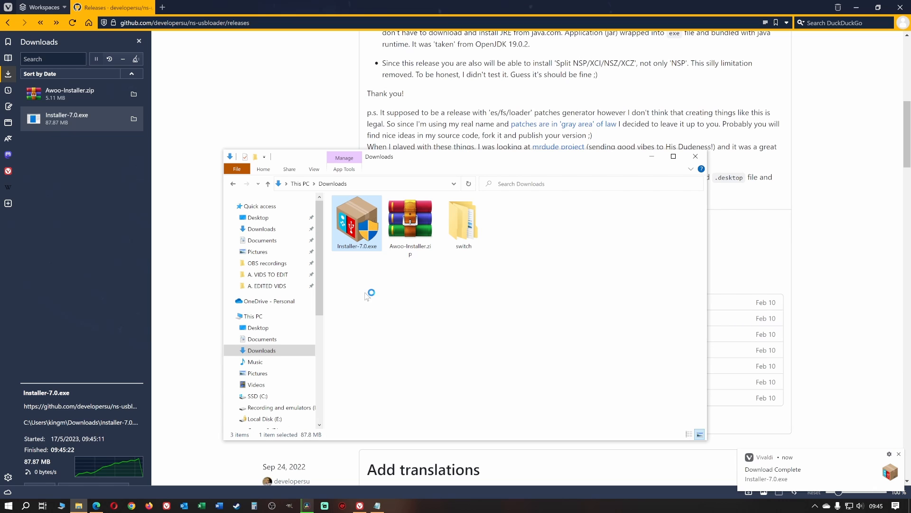
double_click(356, 219)
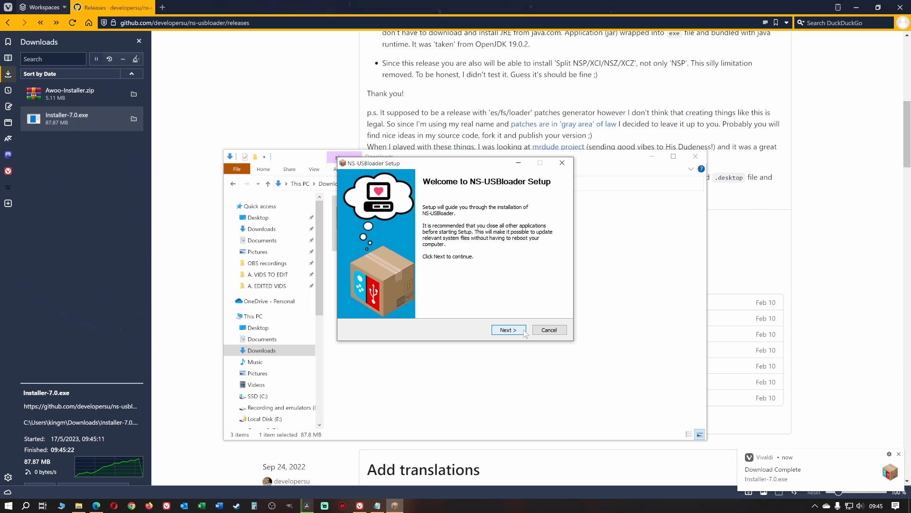
click(507, 330)
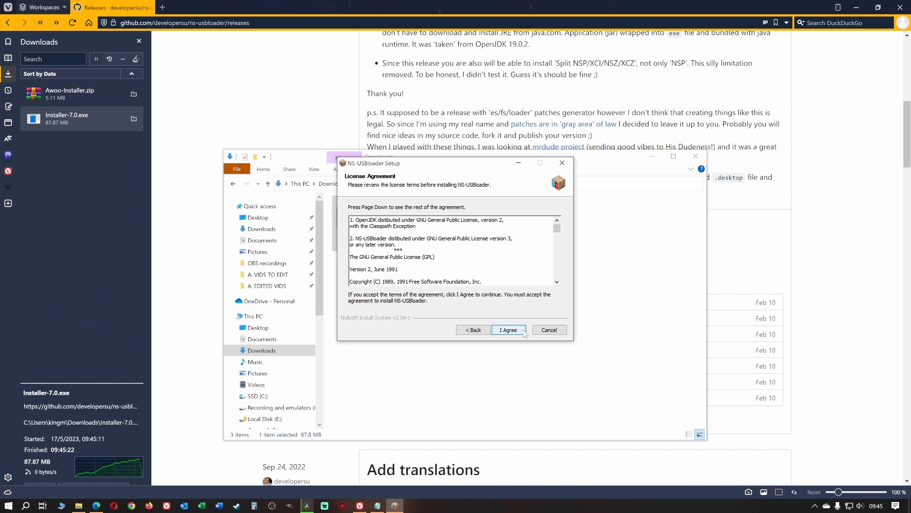
click(507, 329)
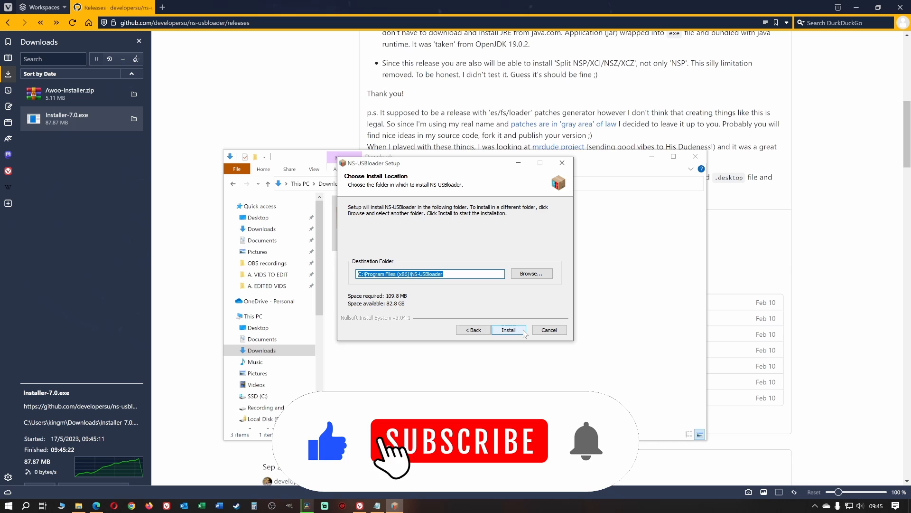
click(508, 329)
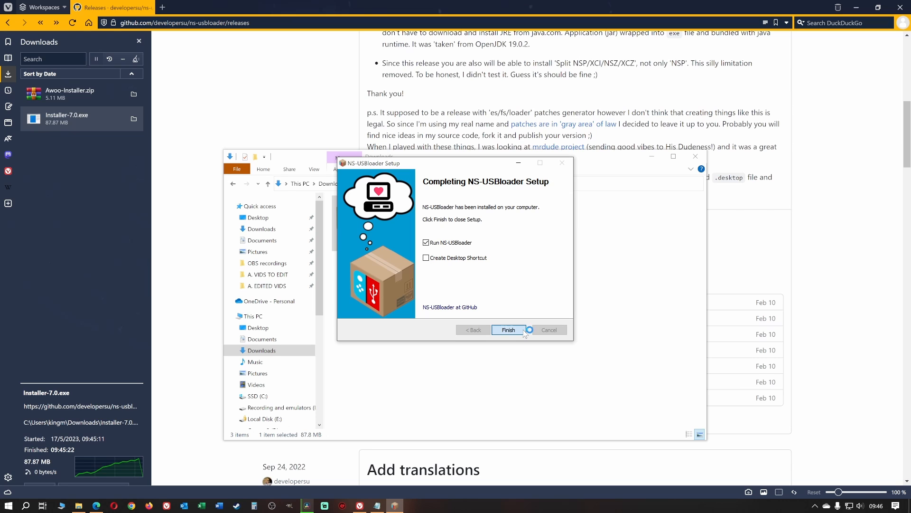
click(507, 329)
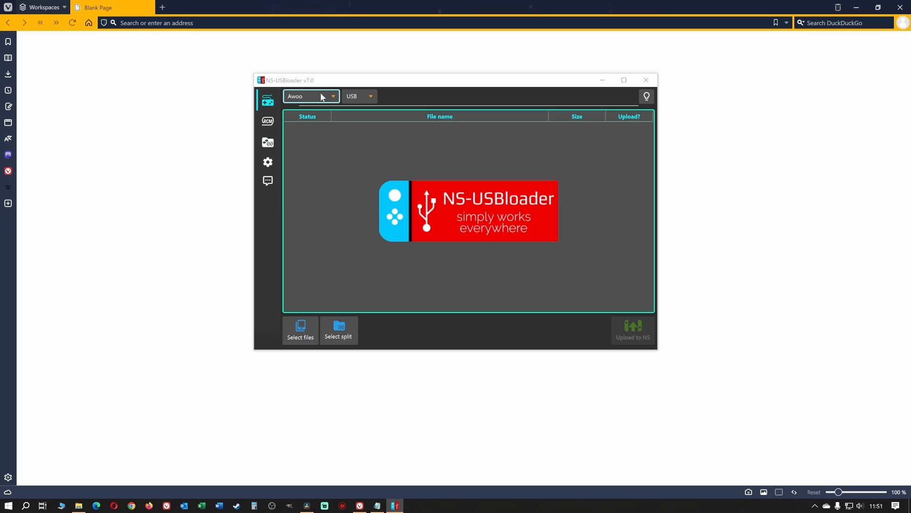
mouse_move(334, 168)
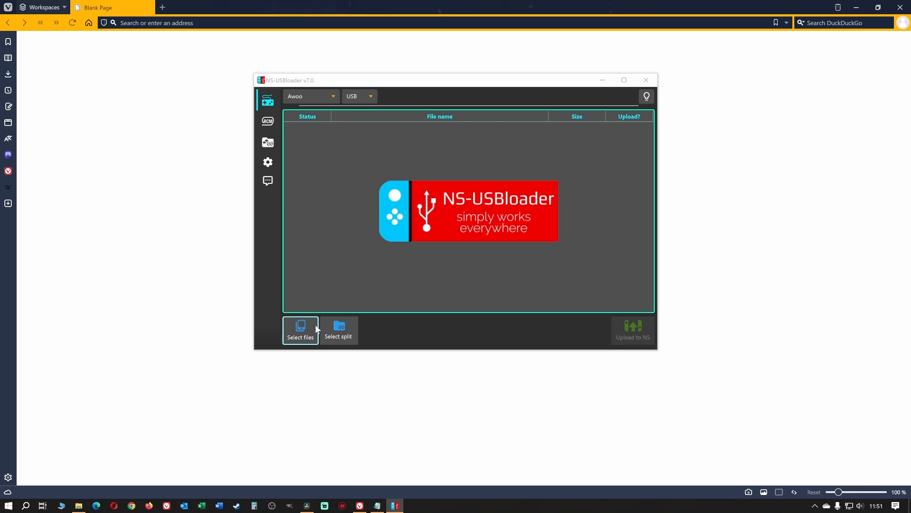
Choose the Wonder Boy Anniversary Collection .nsp from Games 2 (F:) in Select files
click(300, 329)
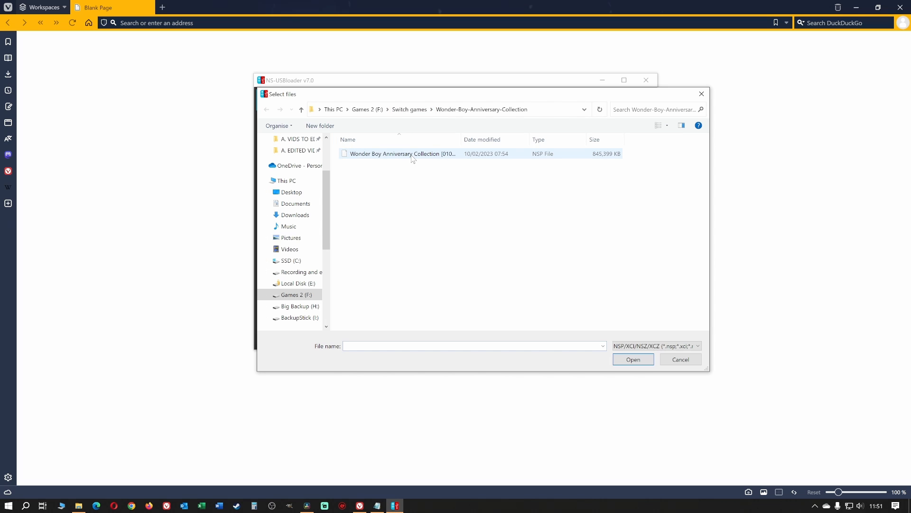
click(402, 153)
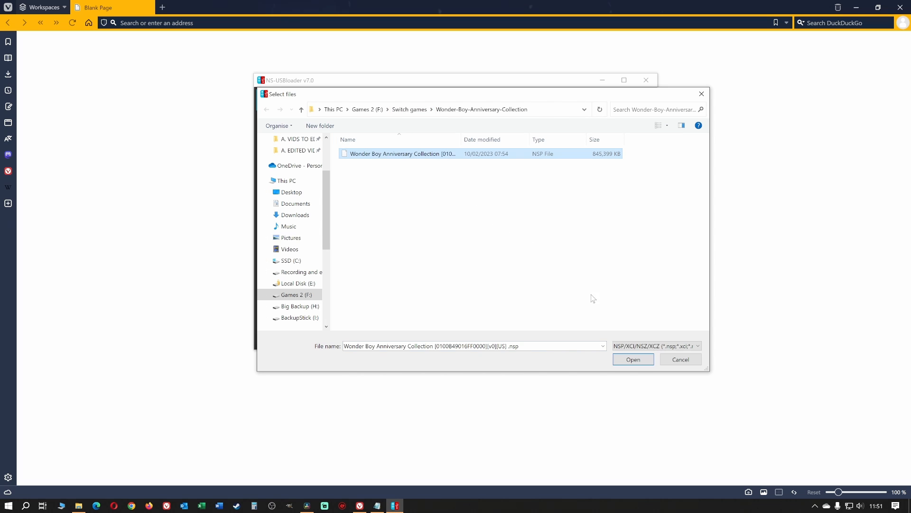
mouse_move(633, 359)
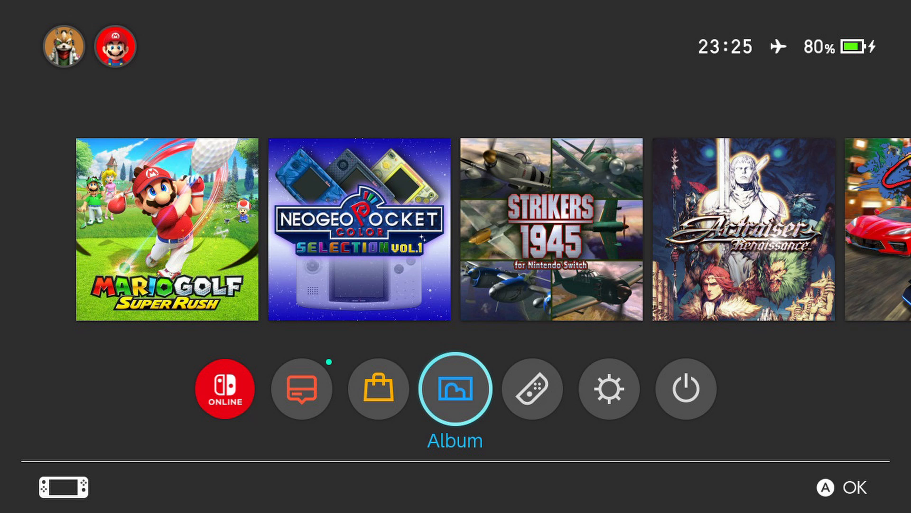
Start Awoo Installer from the Album homebrew menu and accept the Applet Mode warning
click(455, 388)
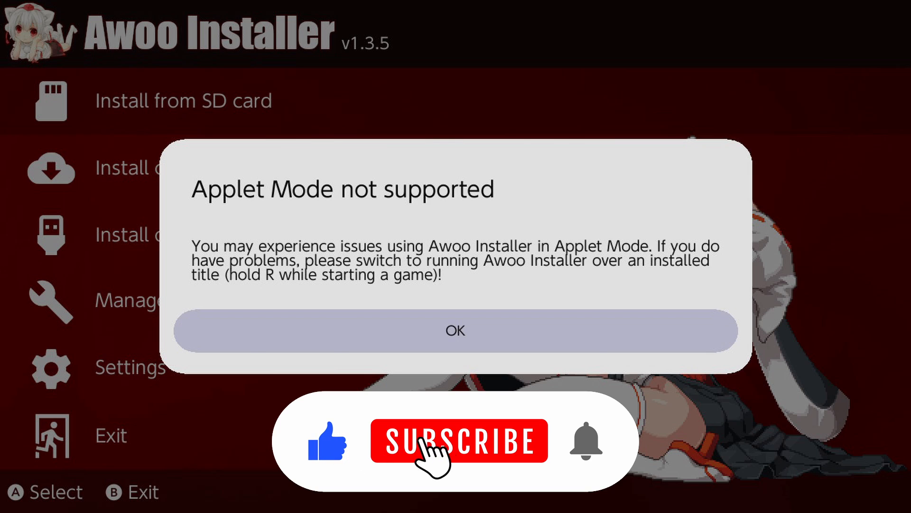
click(455, 330)
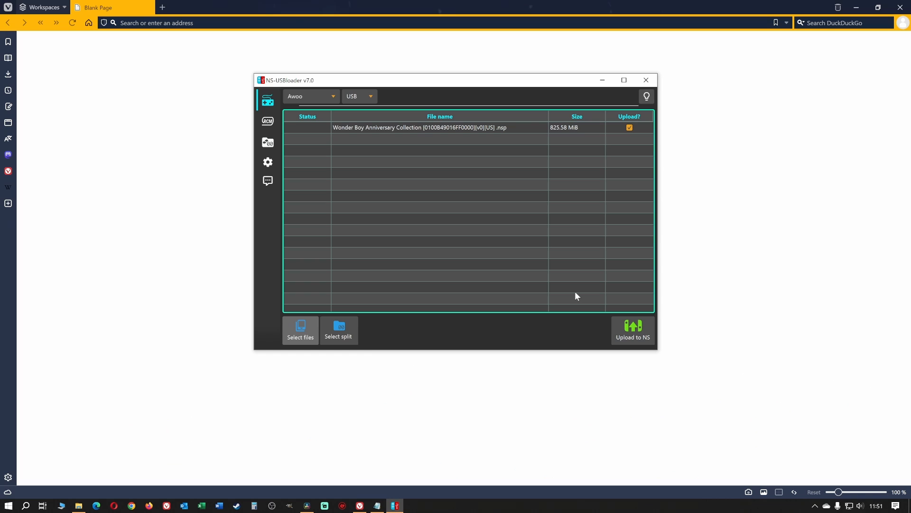
mouse_move(632, 330)
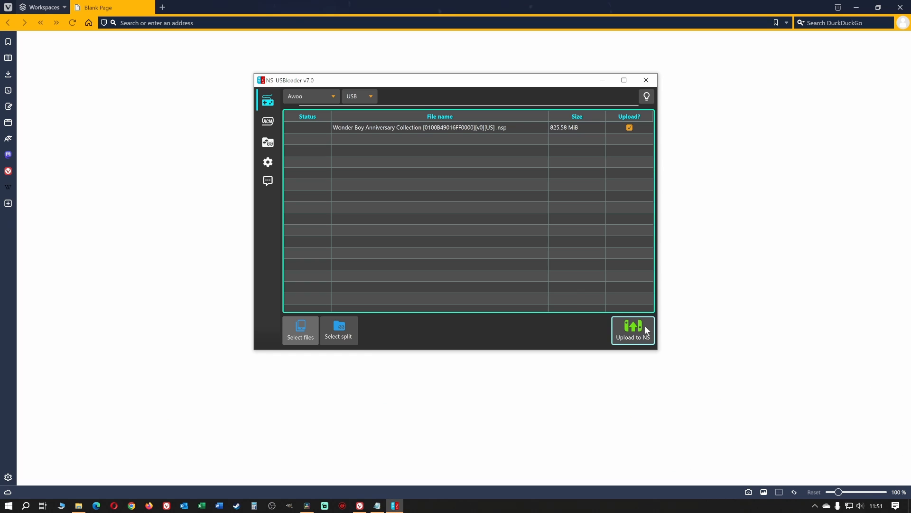
Upload the ticked Wonder Boy NSP to the Switch with Upload to NS
click(632, 329)
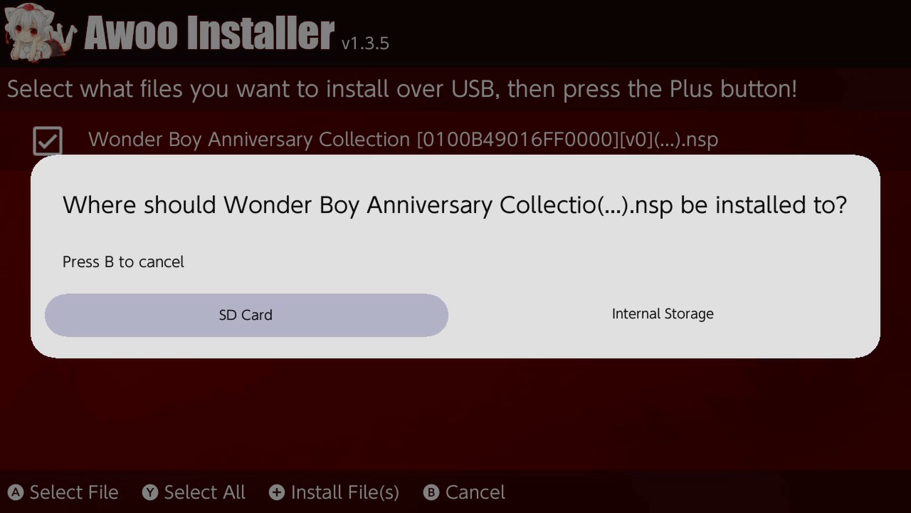
Choose SD Card as the install destination for the Wonder Boy NSP
click(245, 314)
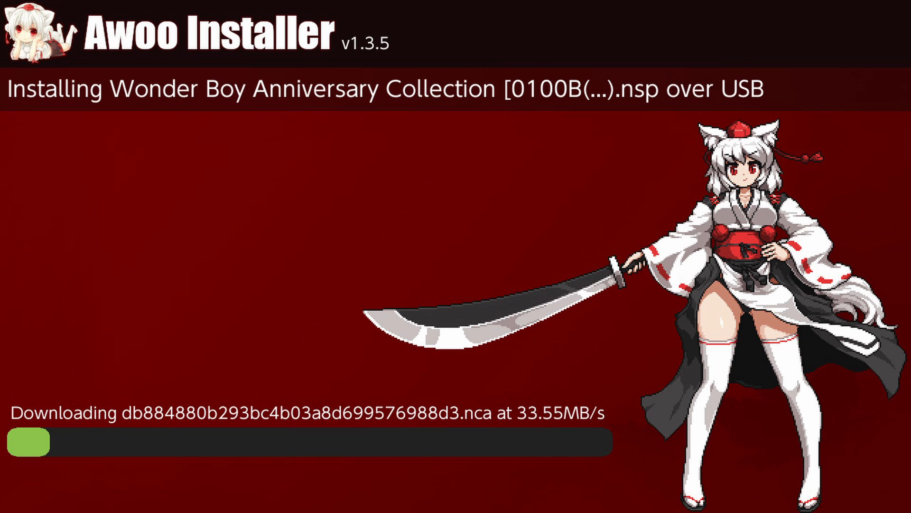